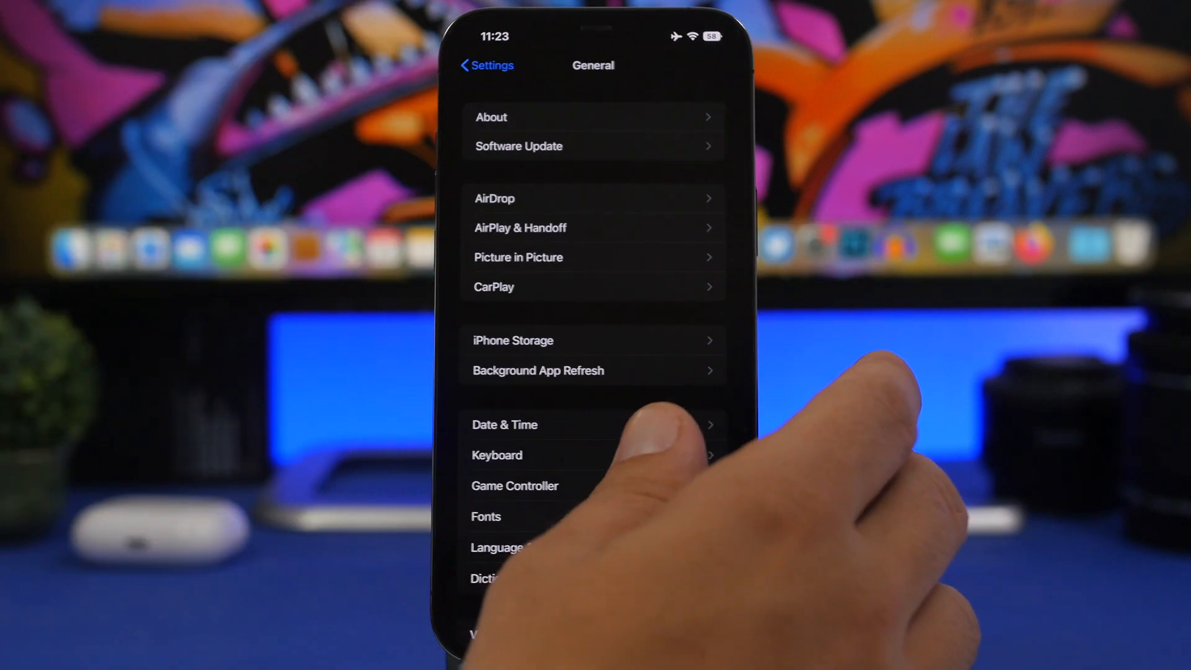
# Back out of General to the main Settings list and exit to the home screen
pyautogui.click(486, 64)
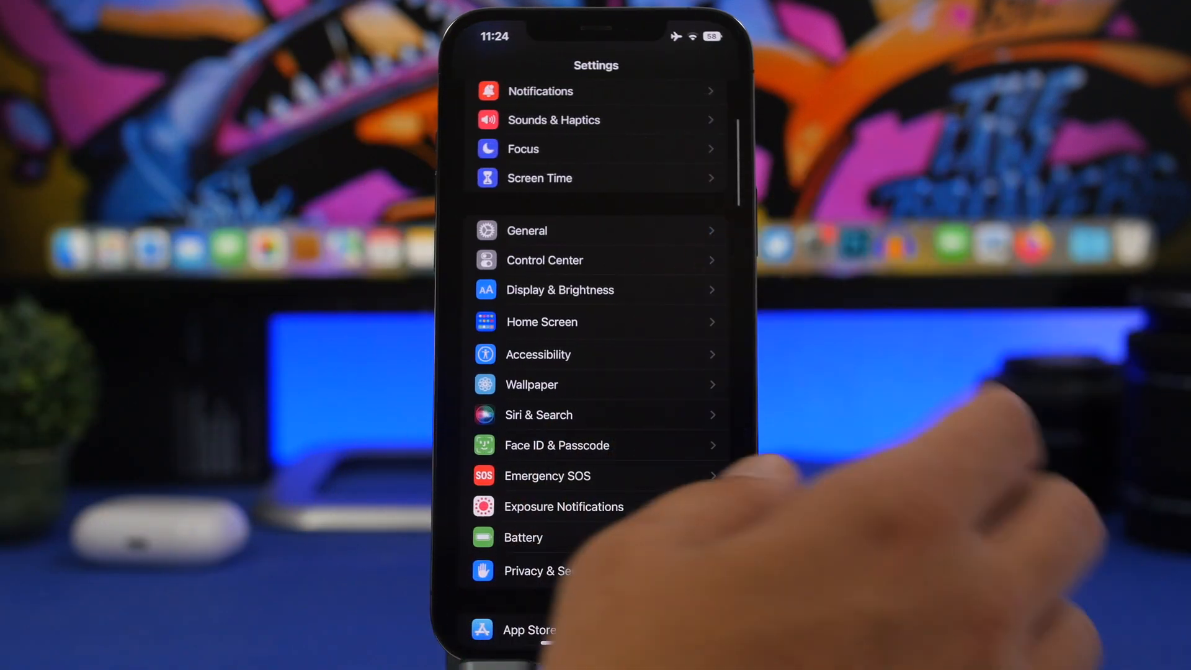
pyautogui.click(531, 384)
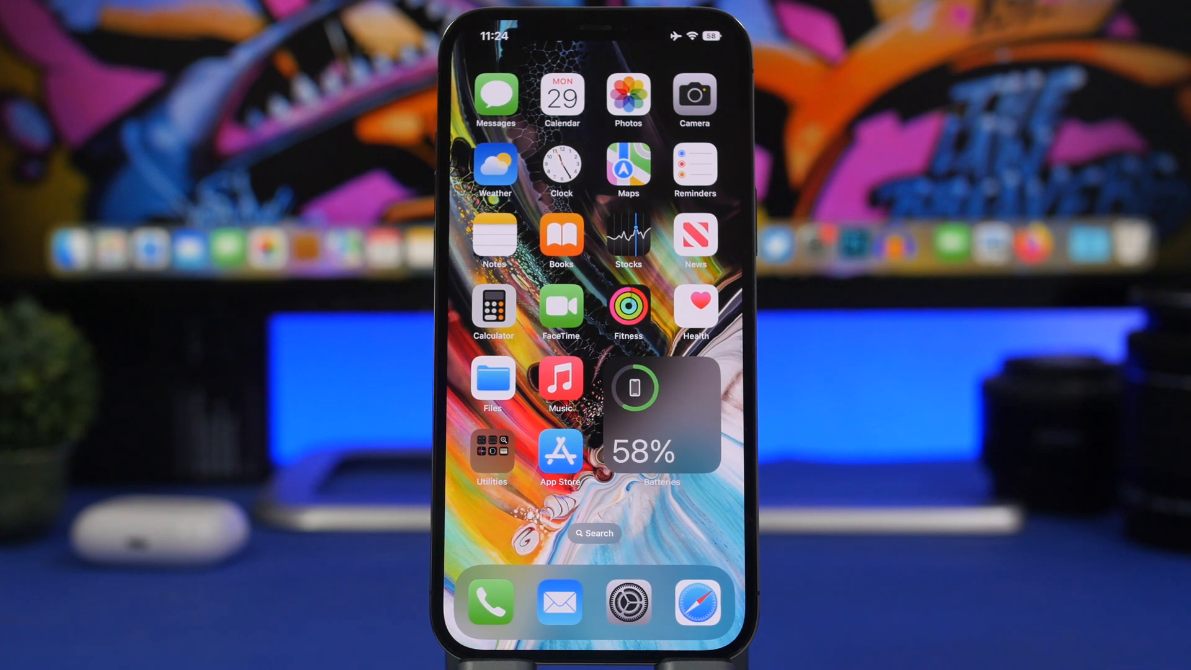
# Swipe to the App Library and launch Geekbench 5
pyautogui.hscroll(-3)
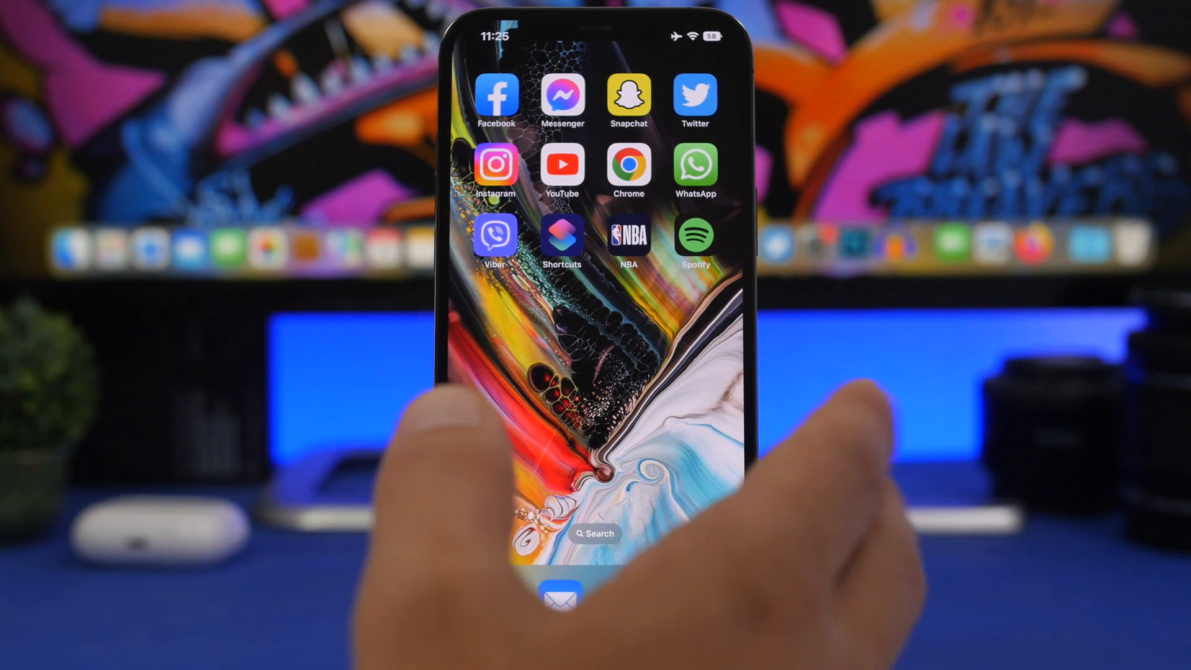
pyautogui.hscroll(-3)
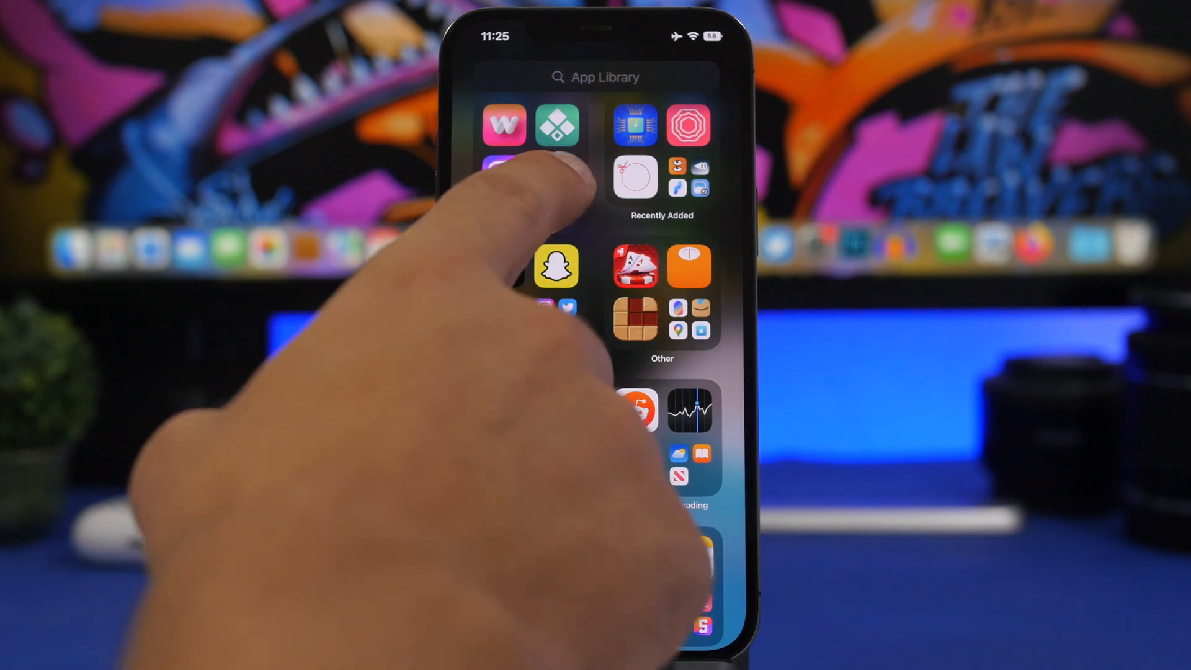
pyautogui.click(636, 176)
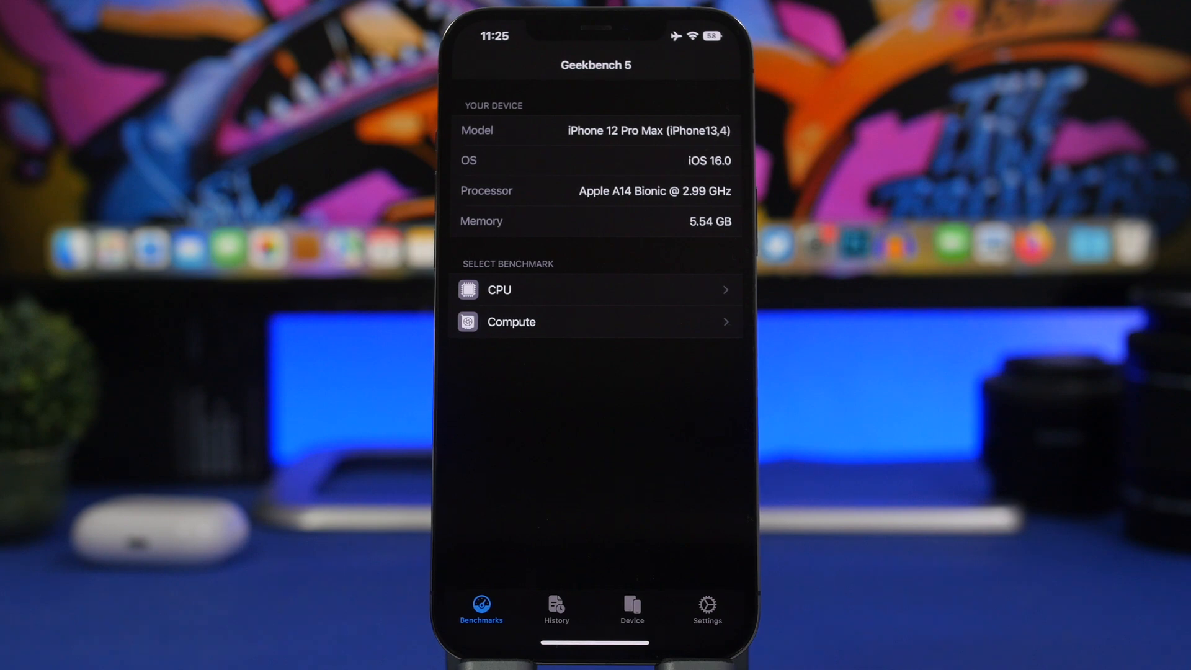
# Open the CPU benchmark history and view the 24 Aug 2022 result
pyautogui.click(556, 608)
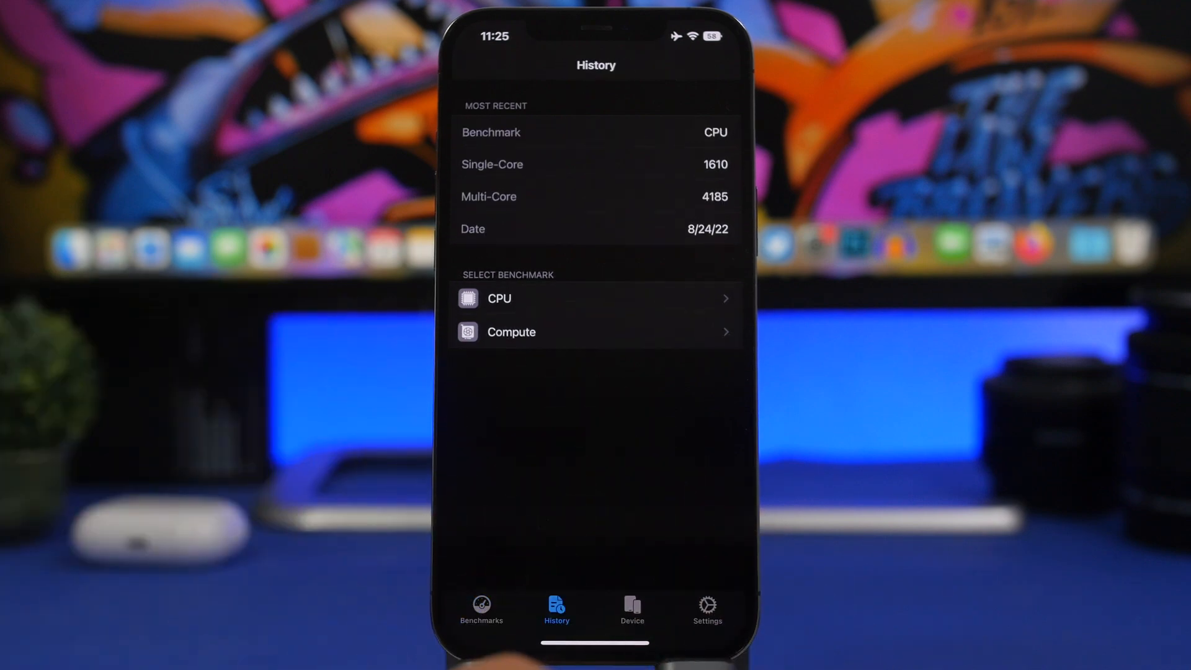
pyautogui.click(499, 298)
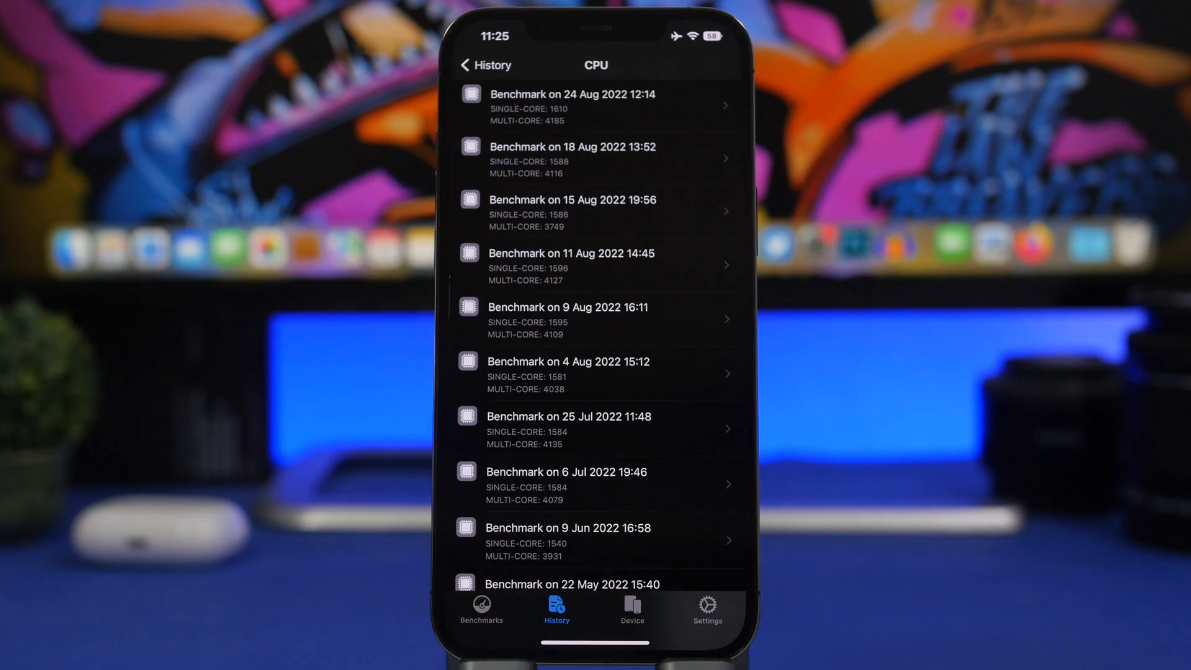
pyautogui.click(596, 106)
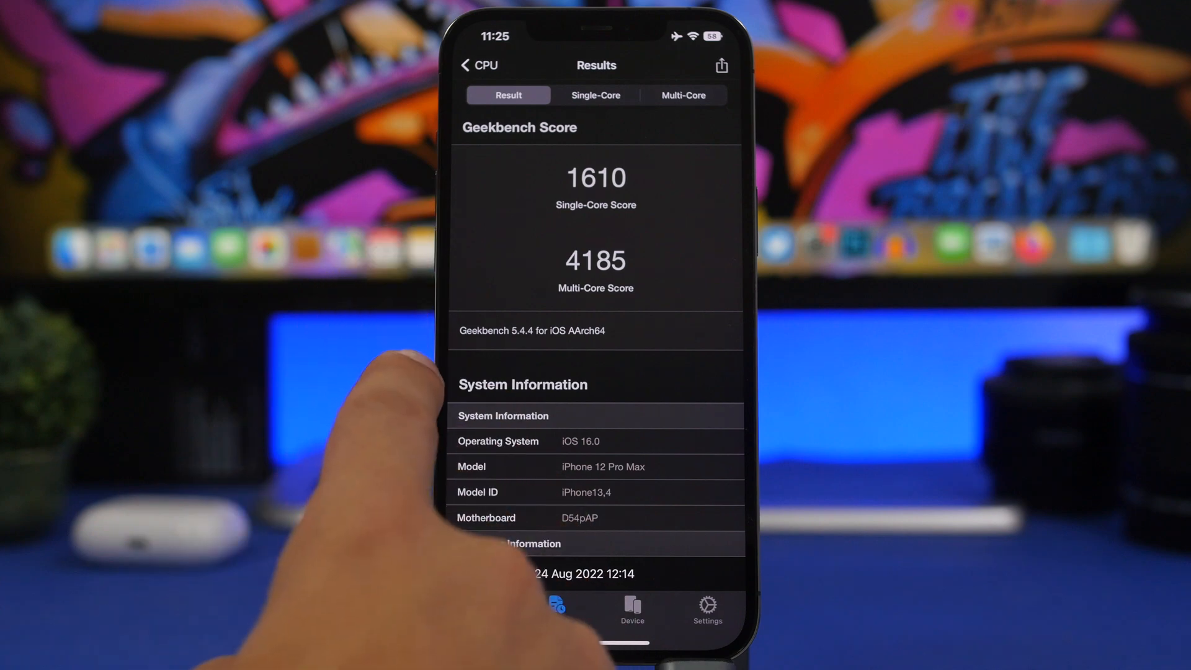
pyautogui.click(556, 610)
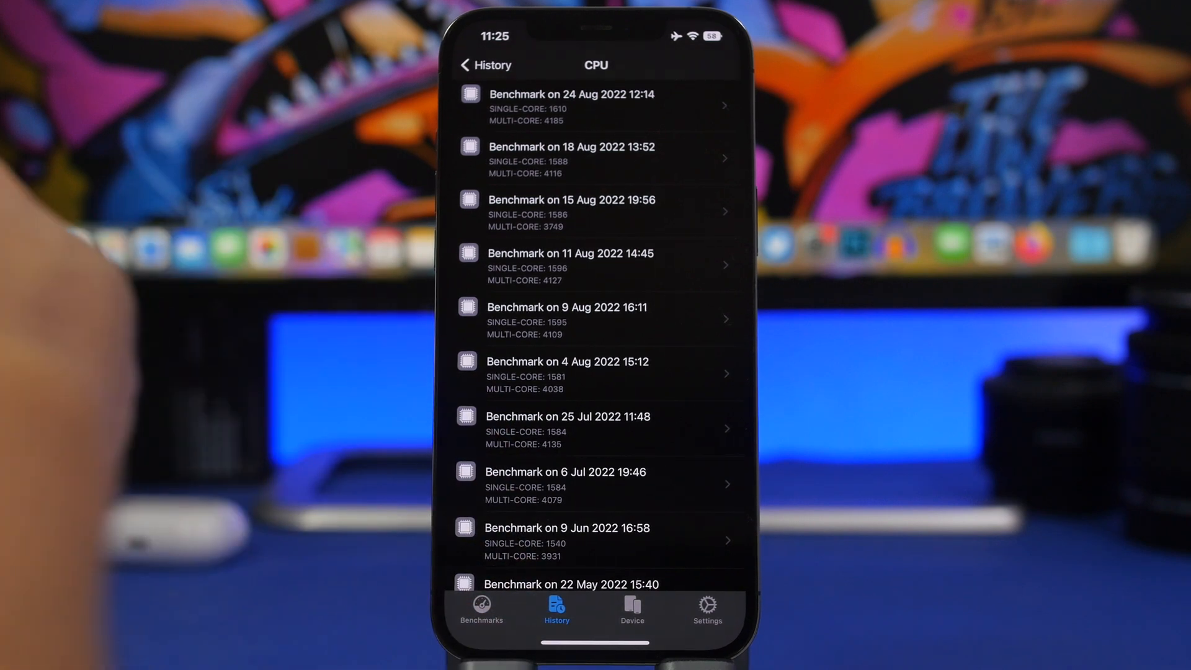
# View the 18 Aug 2022 CPU result, then open the Battery settings page
pyautogui.click(572, 154)
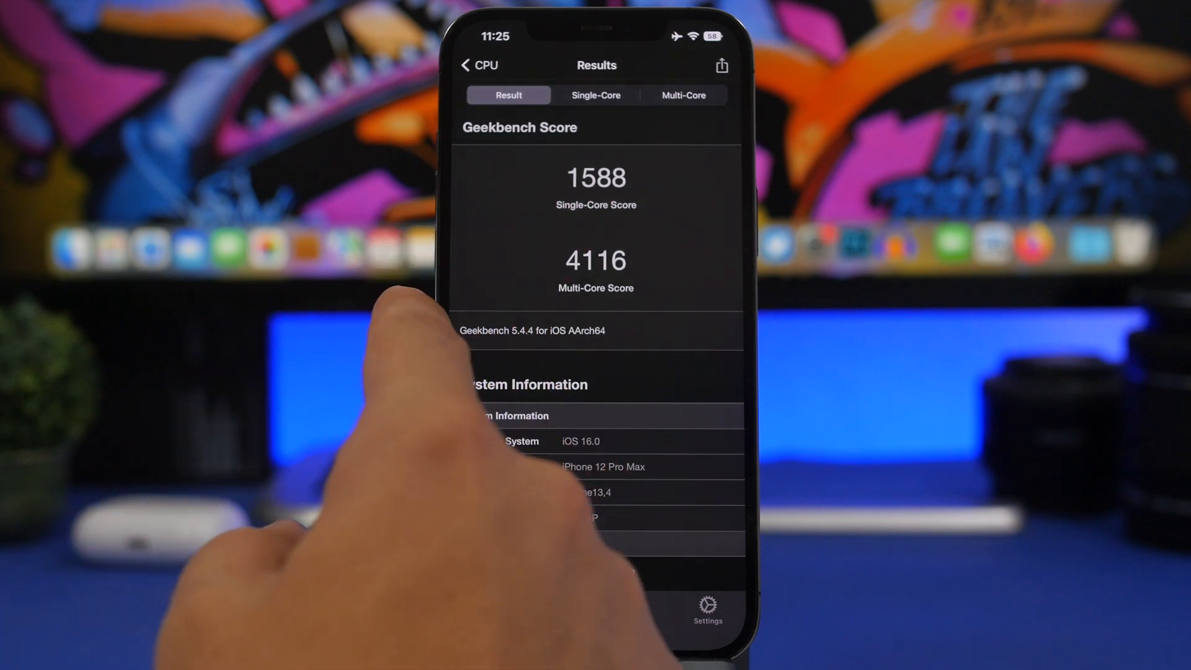
pyautogui.click(474, 65)
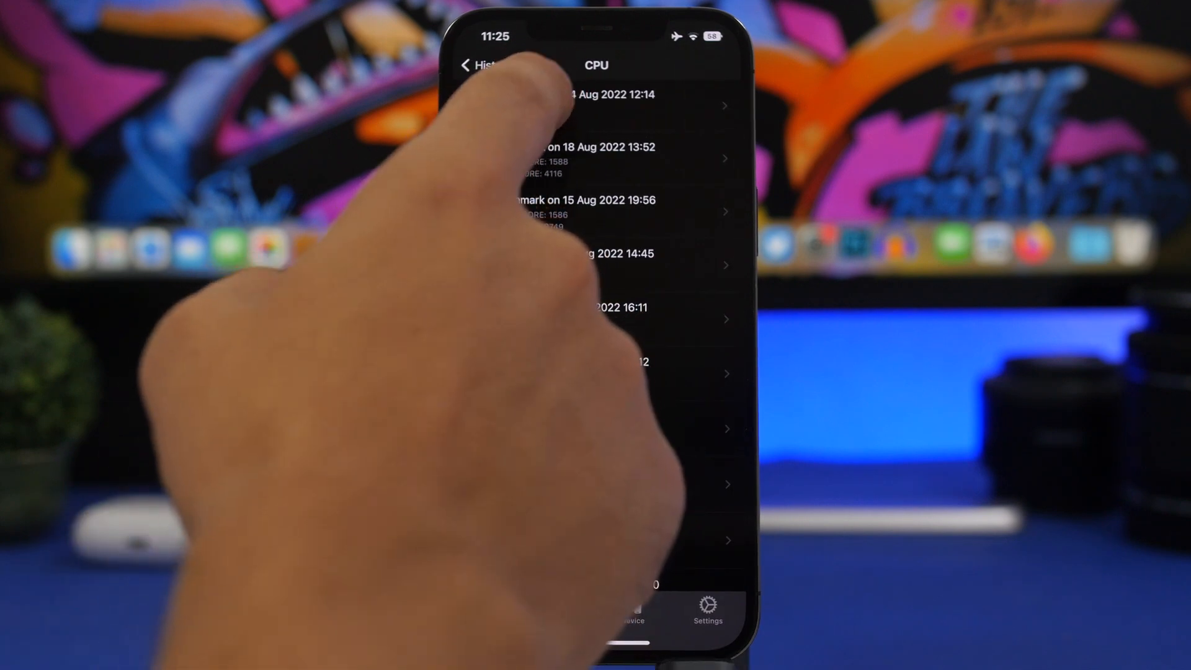
pyautogui.click(596, 95)
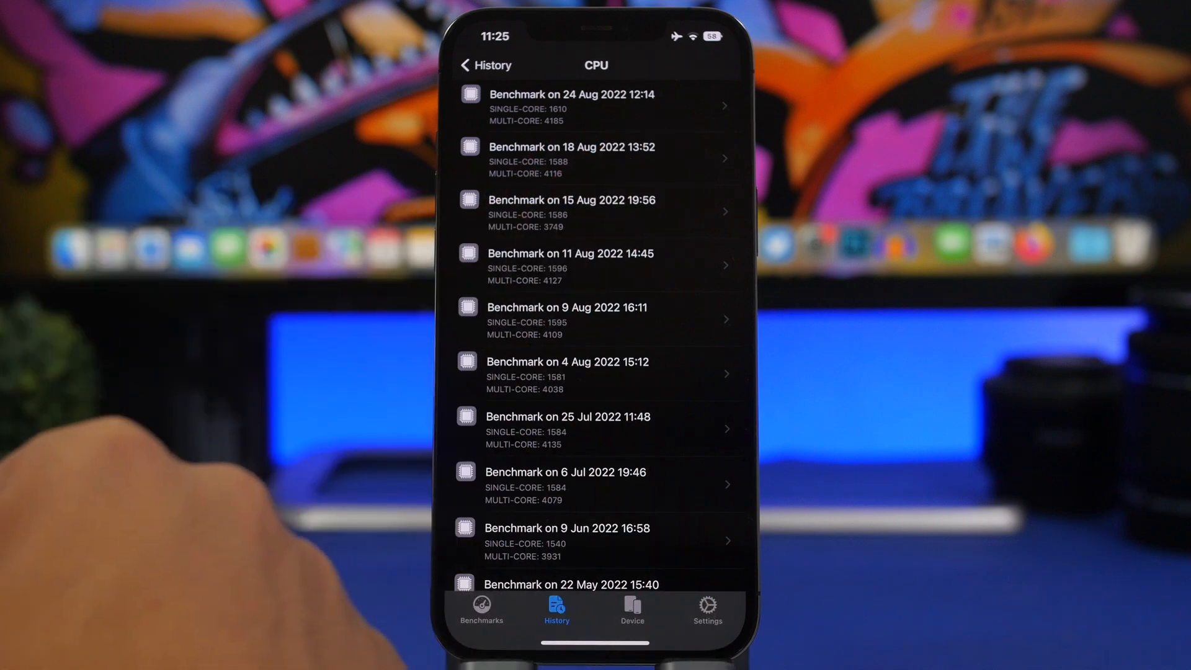
pyautogui.click(572, 157)
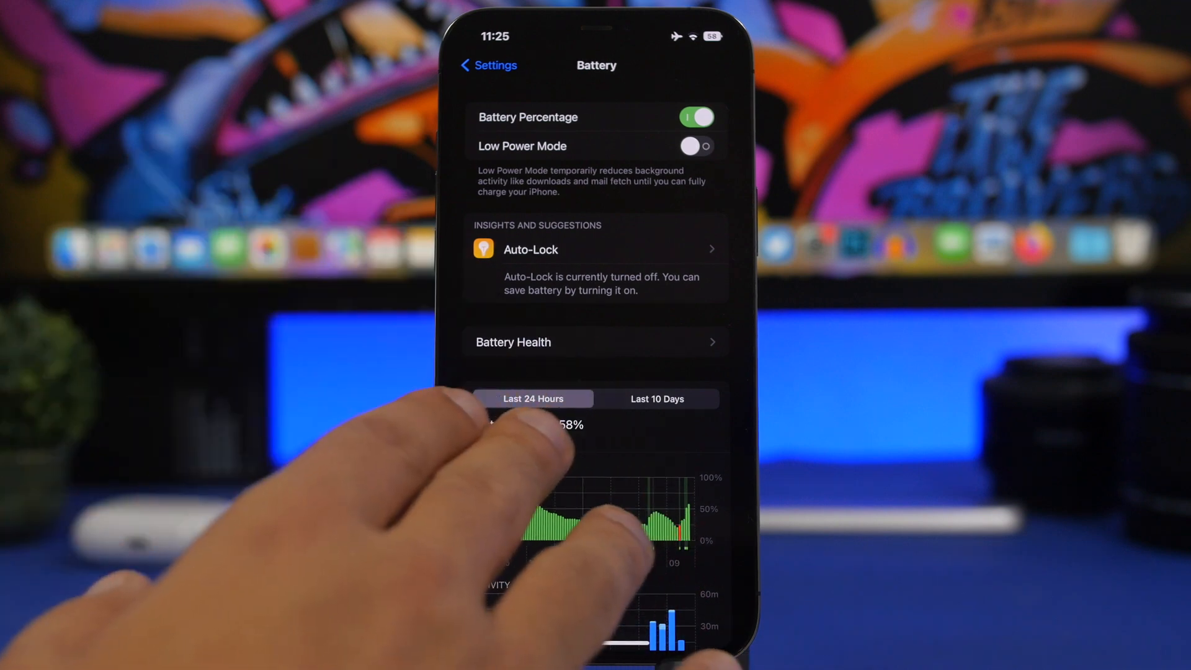
# Check Battery Health and Friday's usage over the last 10 days, ending in Calendar at August–September 2022
pyautogui.click(513, 341)
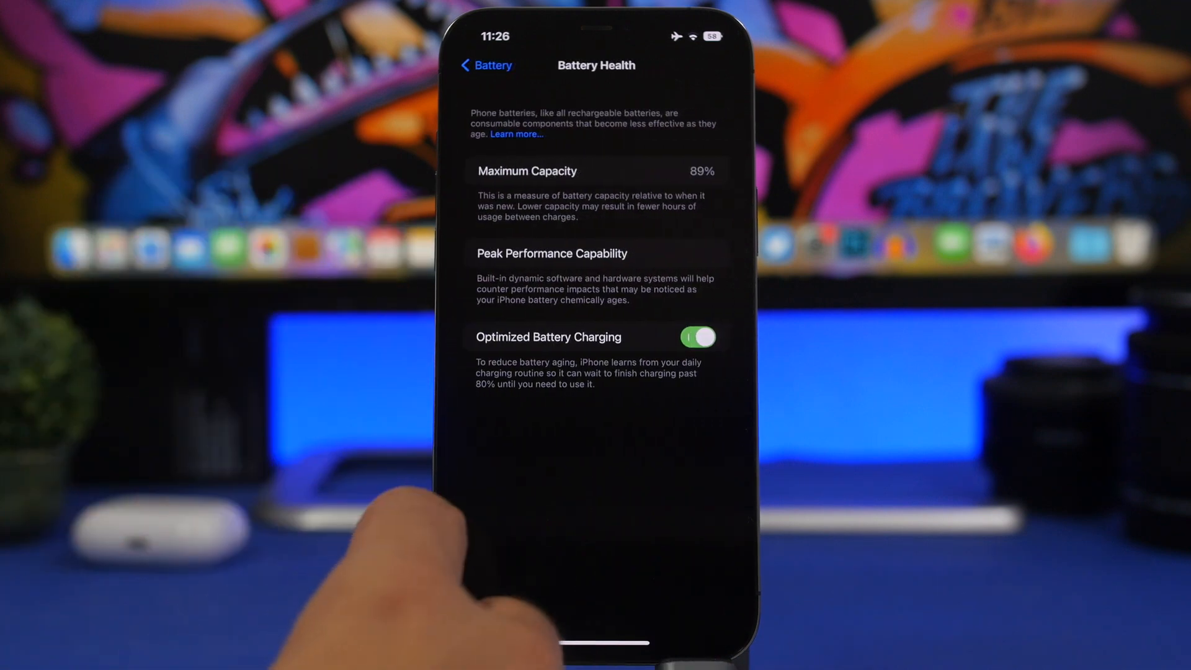
pyautogui.click(485, 65)
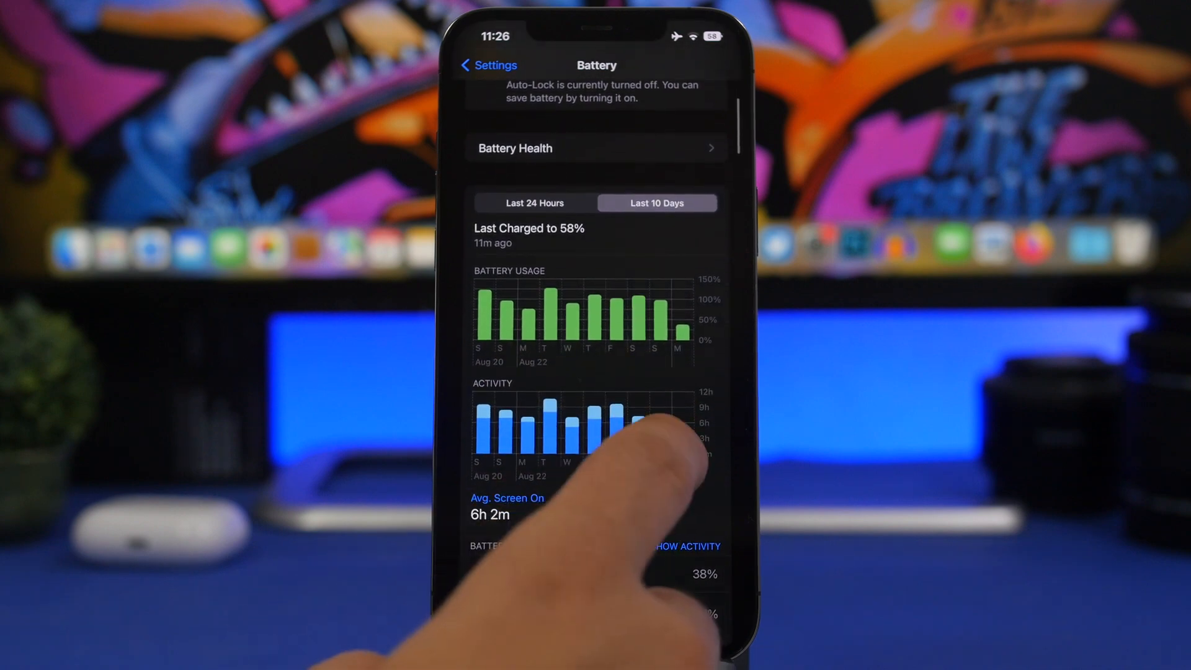
pyautogui.click(669, 319)
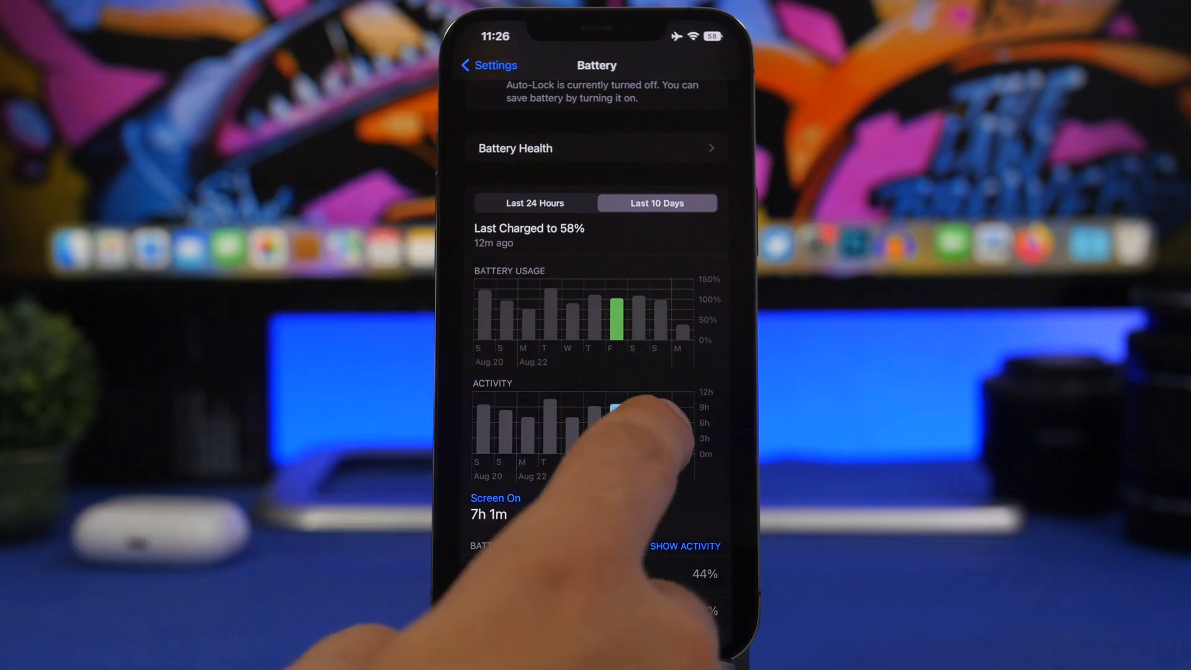
pyautogui.click(615, 425)
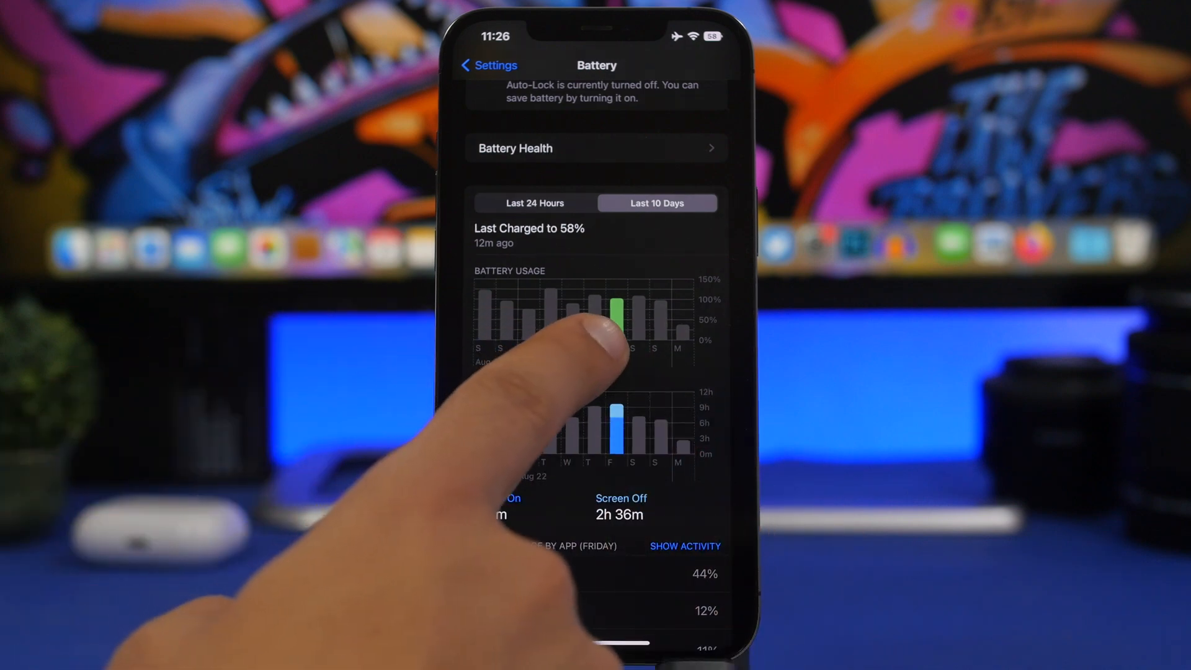
pyautogui.moveTo(593, 342)
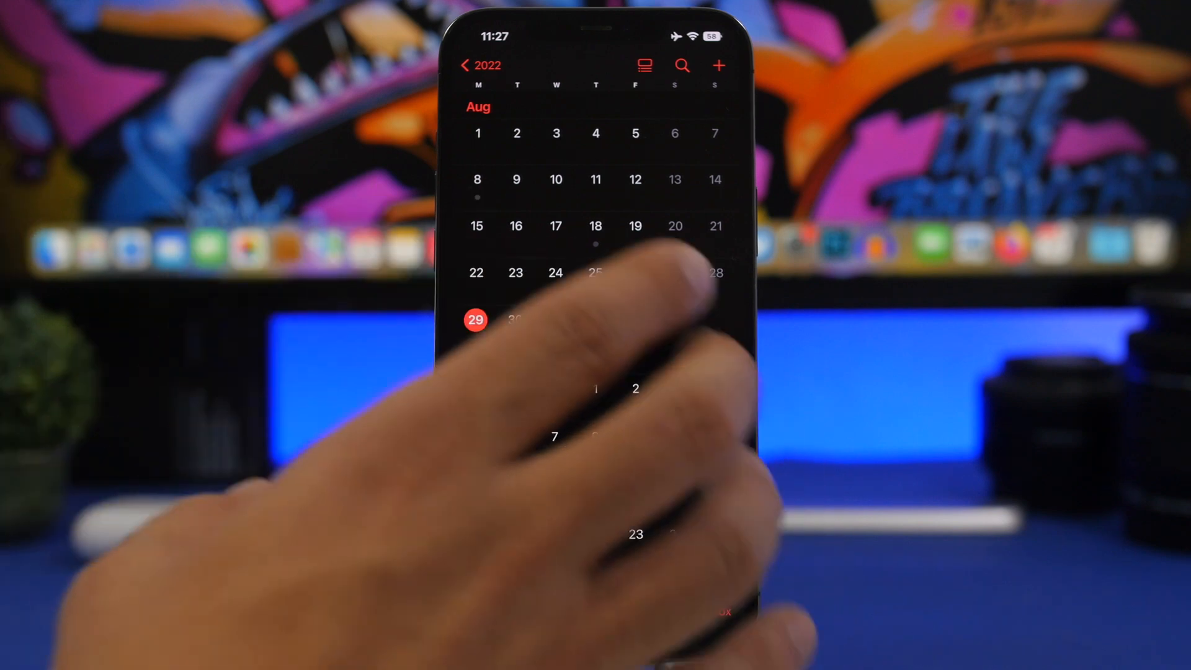
pyautogui.scroll(-3)
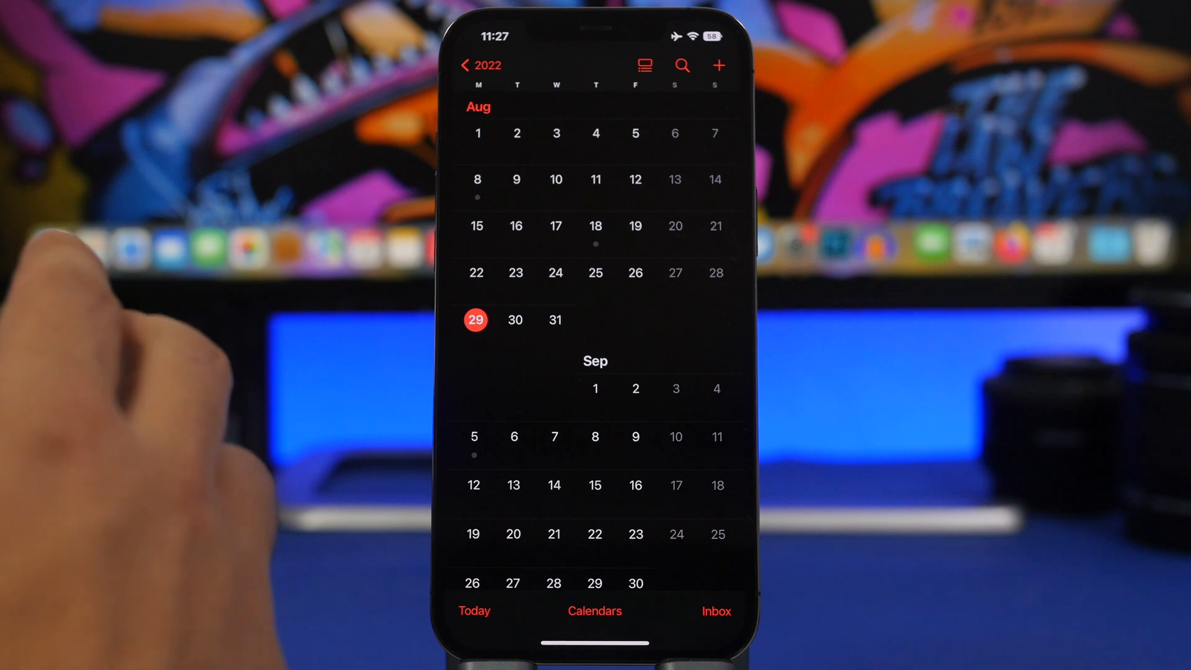